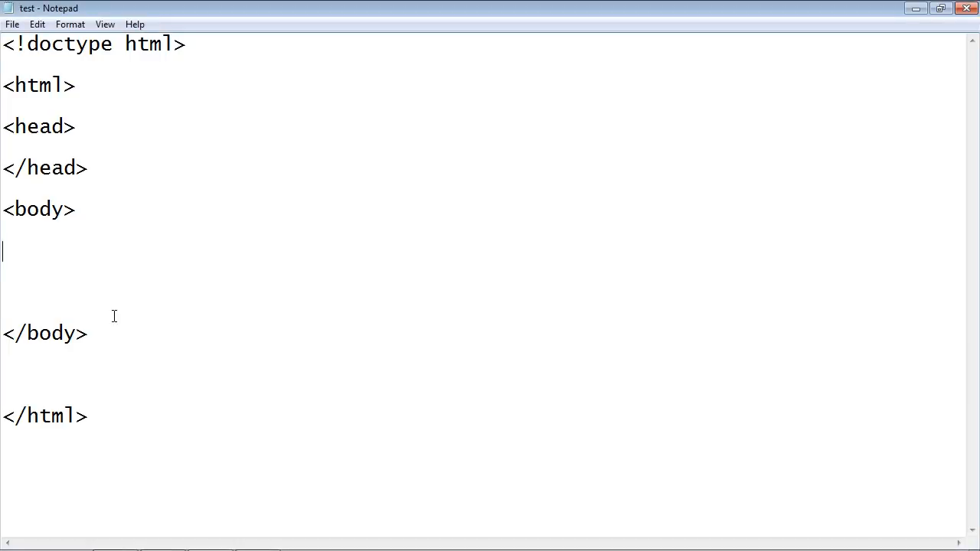
Insert an empty <ul>...</ul> pair between the body tags and place the cursor inside it.
{"action": "left_click_drag", "start_coordinate": [4, 209], "coordinate": [88, 333]}
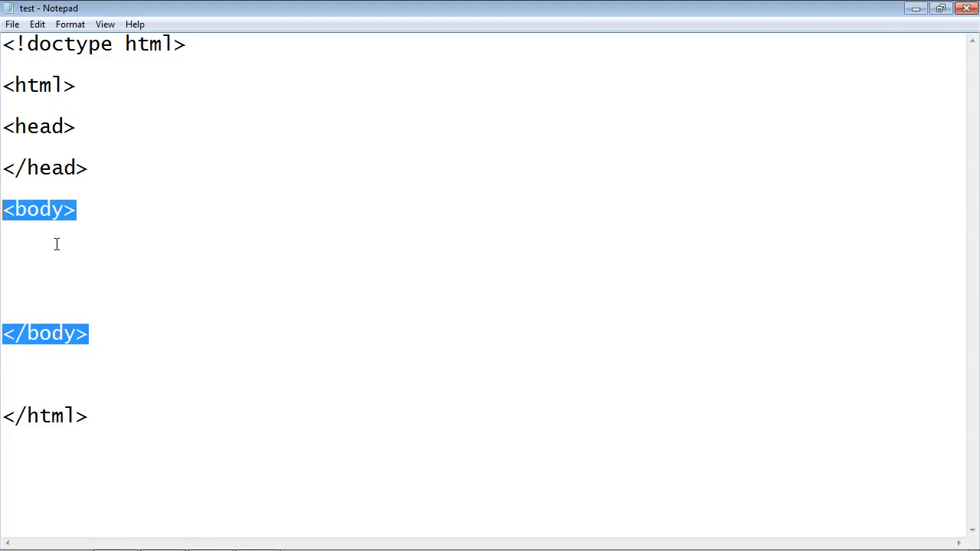
{"action": "type", "text": "<"}
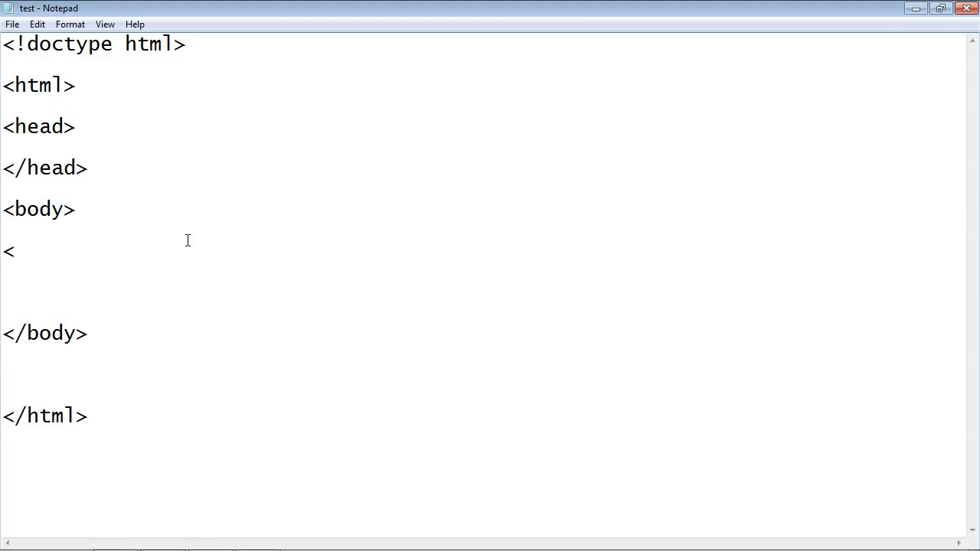
{"action": "type", "text": "ul>"}
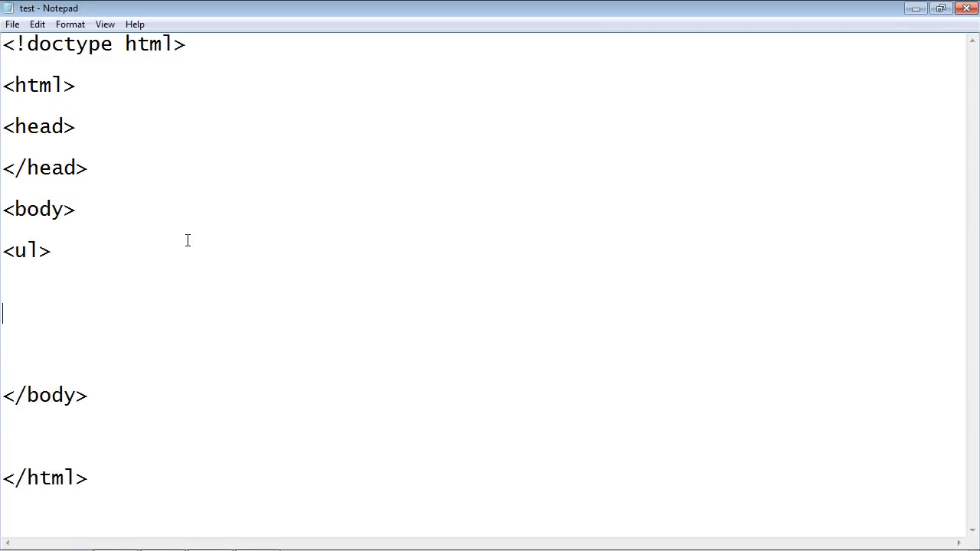
{"action": "type", "text": "</ul>"}
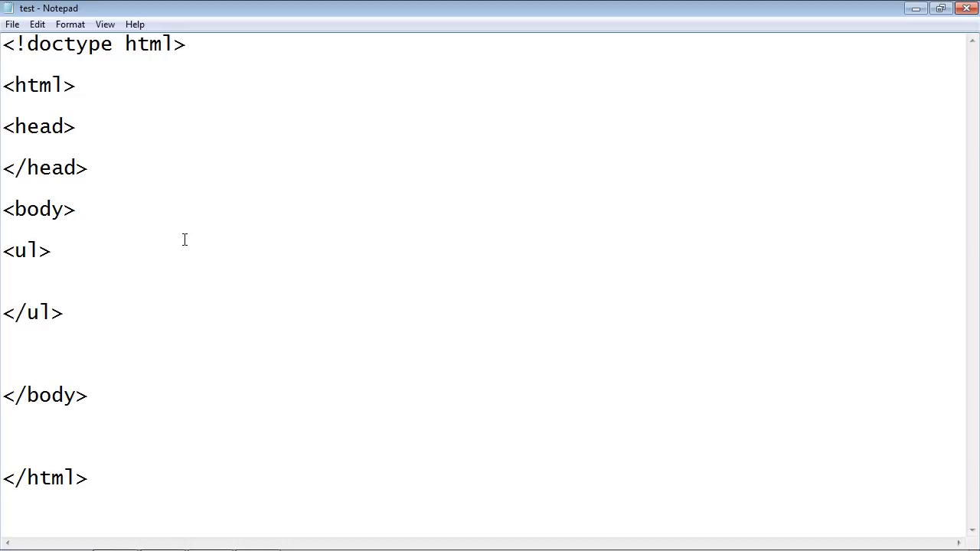
{"action": "left_click", "coordinate": [61, 273]}
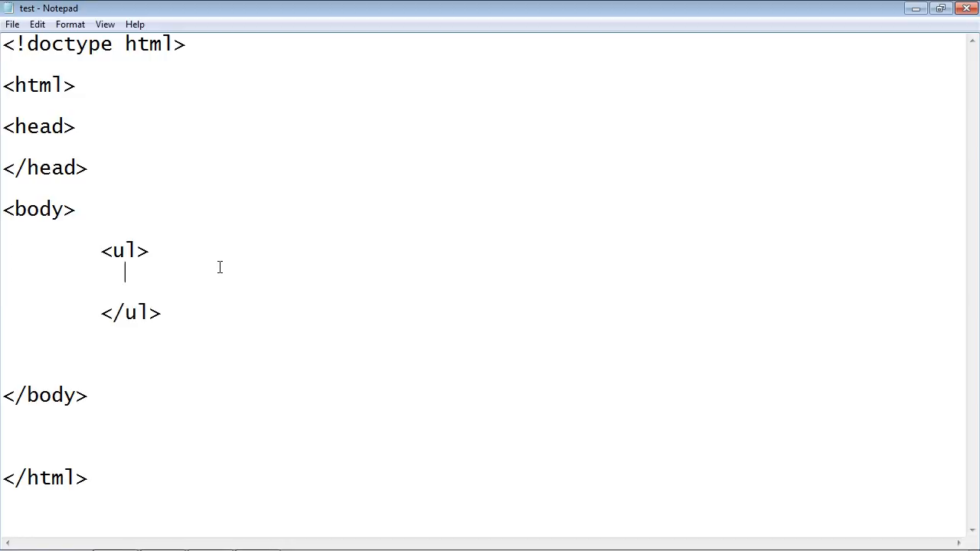
Add the first list item <li> CD </li> inside the unordered list.
{"action": "type", "text": "<li"}
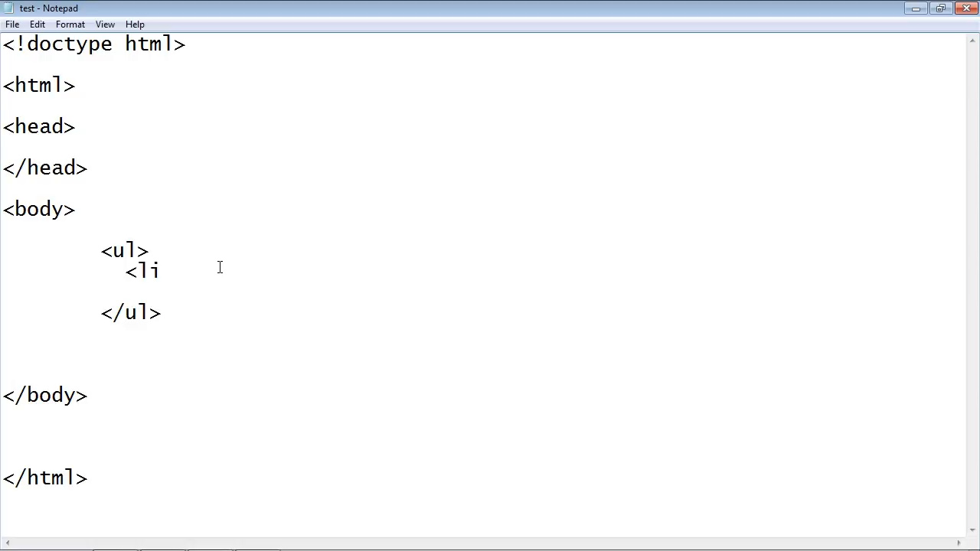
{"action": "type", "text": ">"}
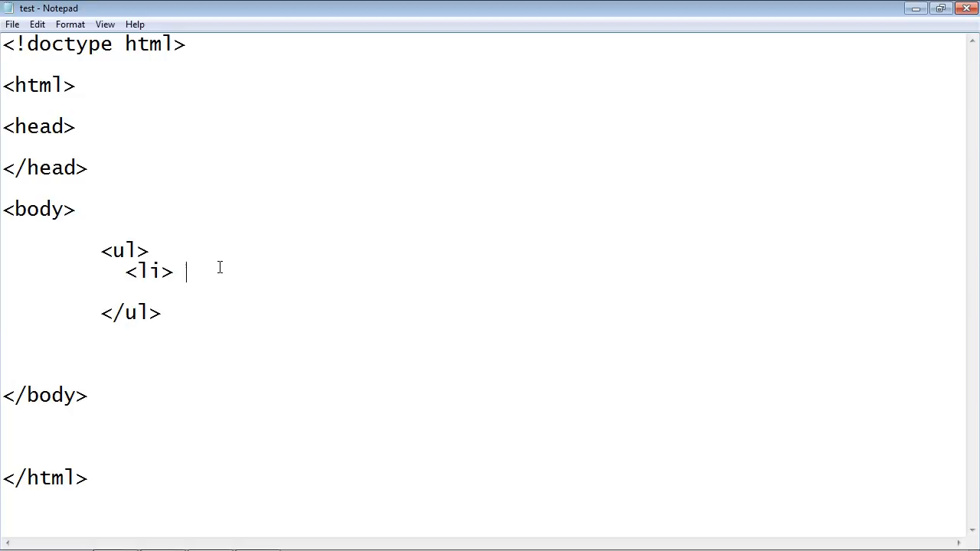
{"action": "type", "text": "CD"}
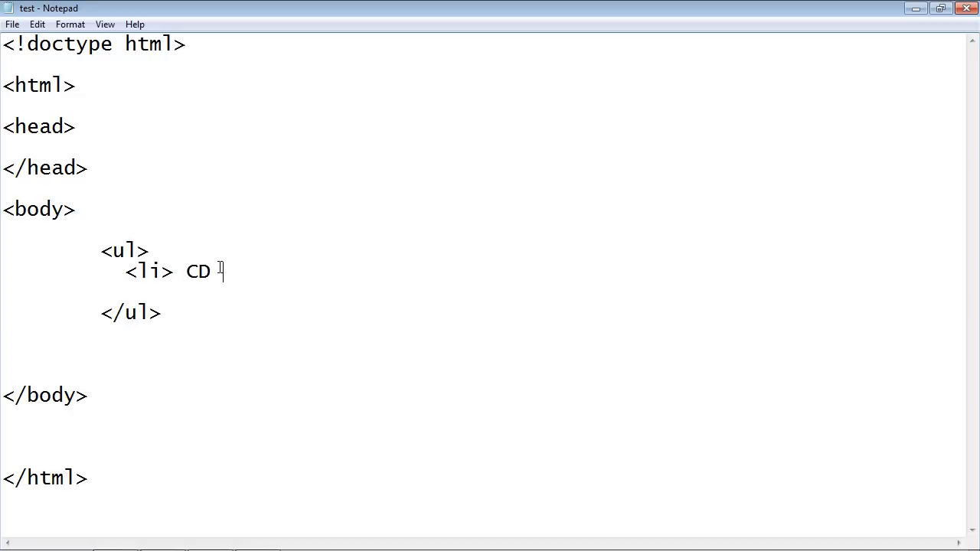
{"action": "type", "text": "</li>"}
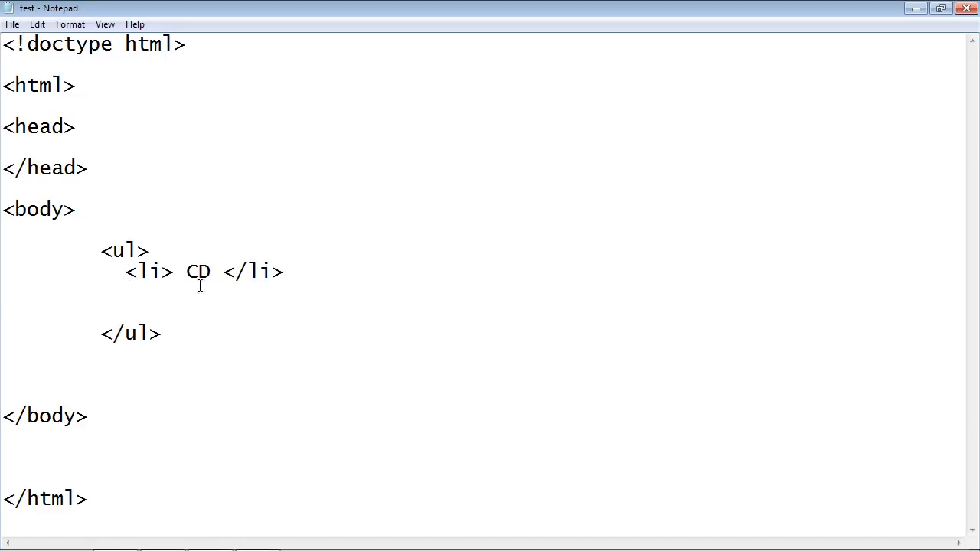
Add the DVD and Blu Ray list items and close the document with </html>.
{"action": "type", "text": "<li> D </li>"}
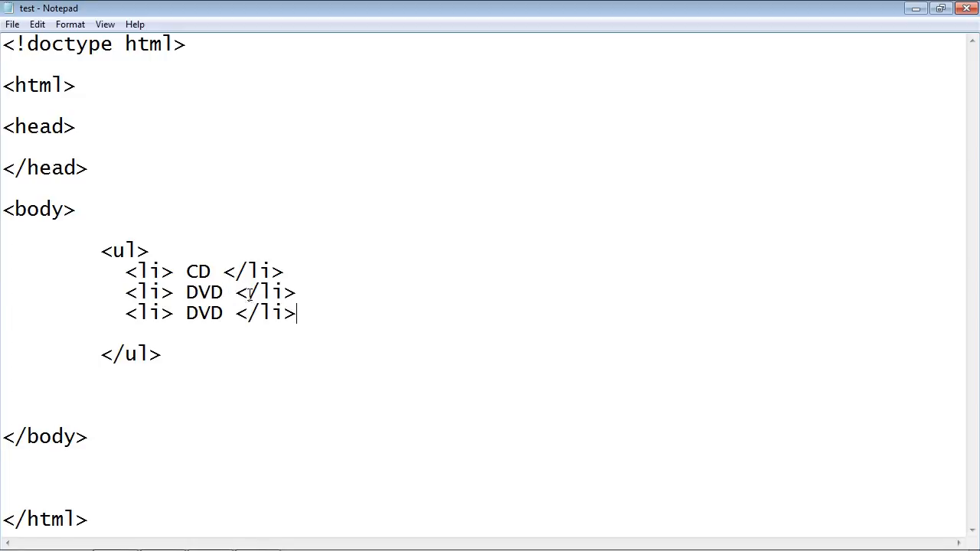
{"action": "type", "text": "Blu R"}
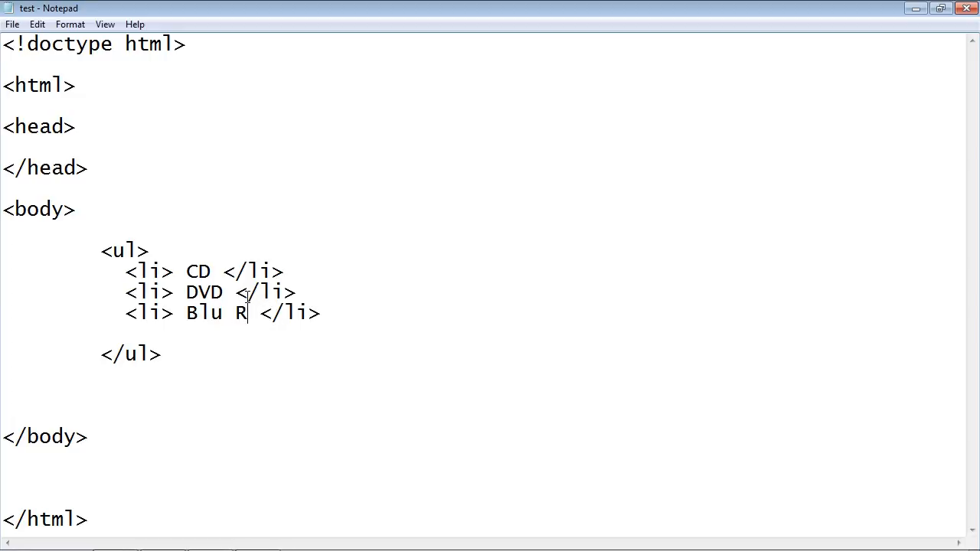
{"action": "type", "text": "ay"}
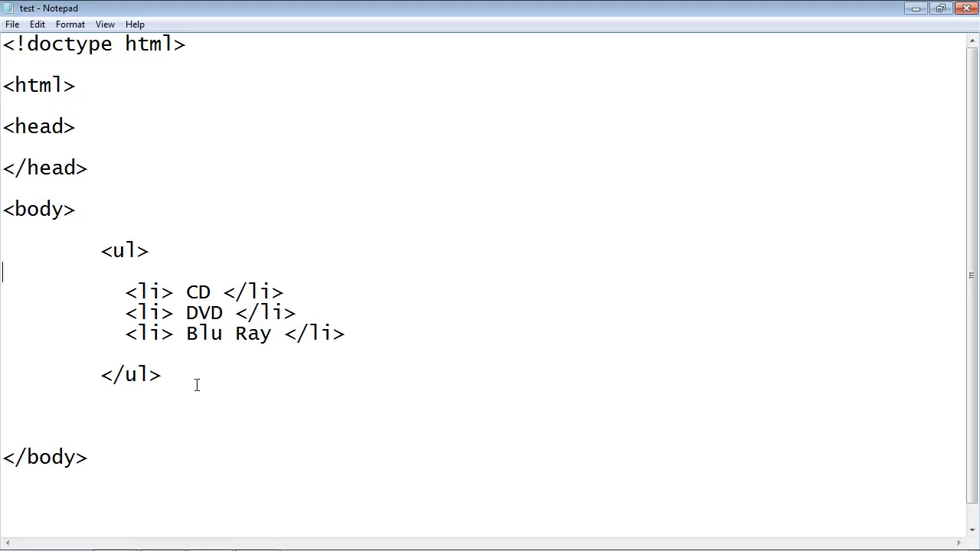
{"action": "type", "text": "</html>"}
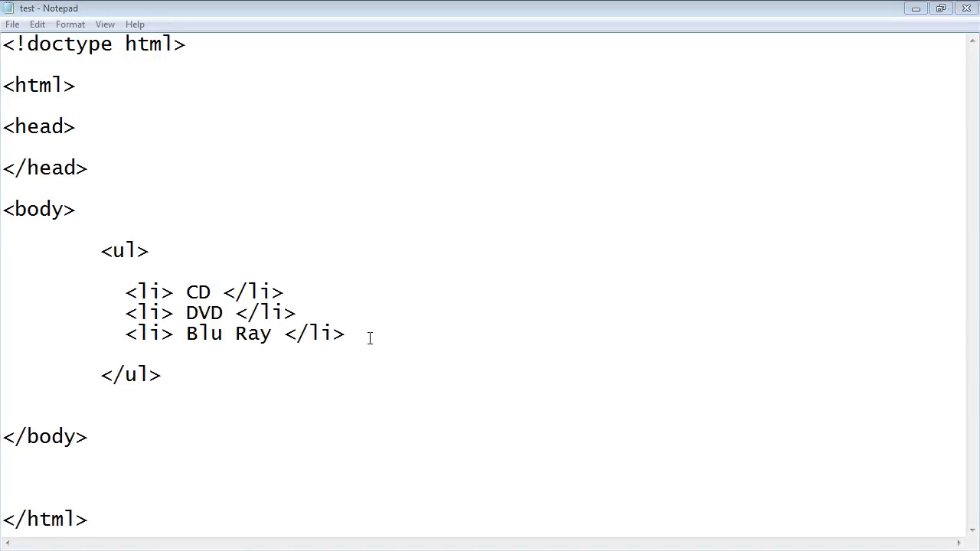
Highlight the three list item lines to review them.
{"action": "left_click_drag", "start_coordinate": [125, 292], "coordinate": [346, 333]}
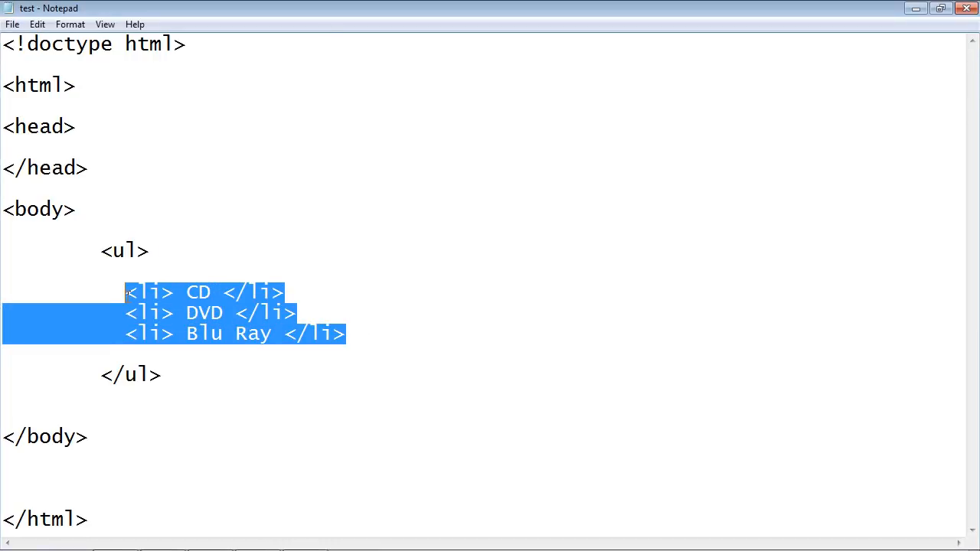
{"action": "double_click", "coordinate": [150, 291]}
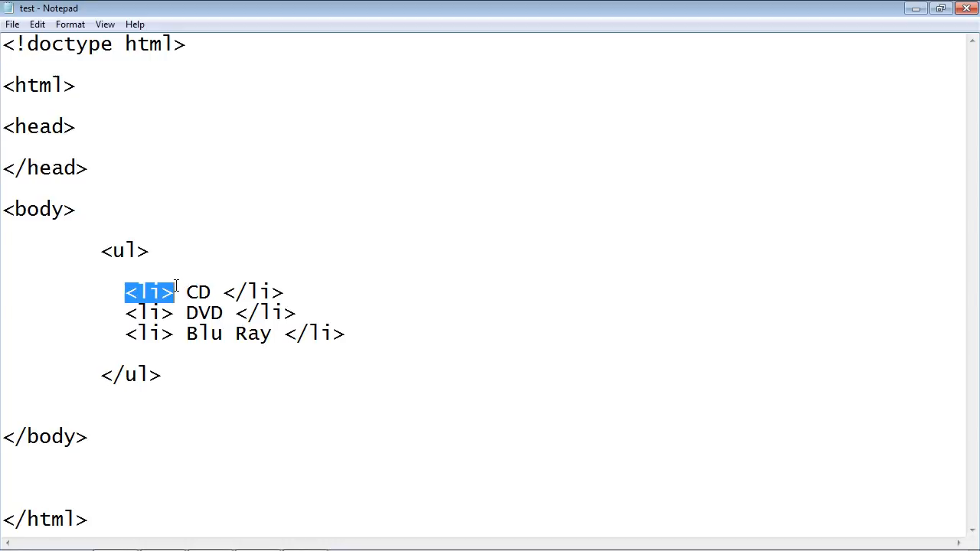
{"action": "left_click_drag", "start_coordinate": [126, 291], "coordinate": [224, 333]}
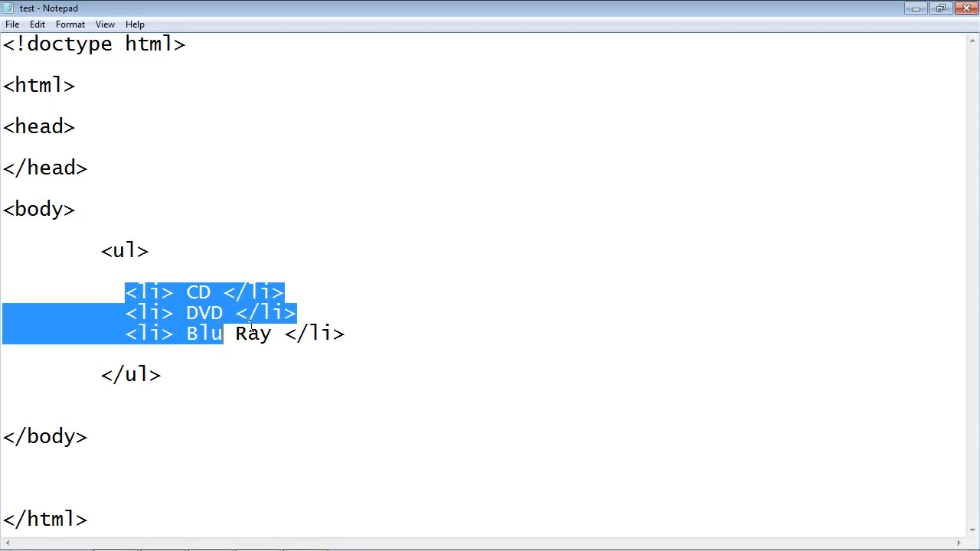
Start Save As and begin changing the file name from test to test.html.
{"action": "left_click", "coordinate": [12, 24]}
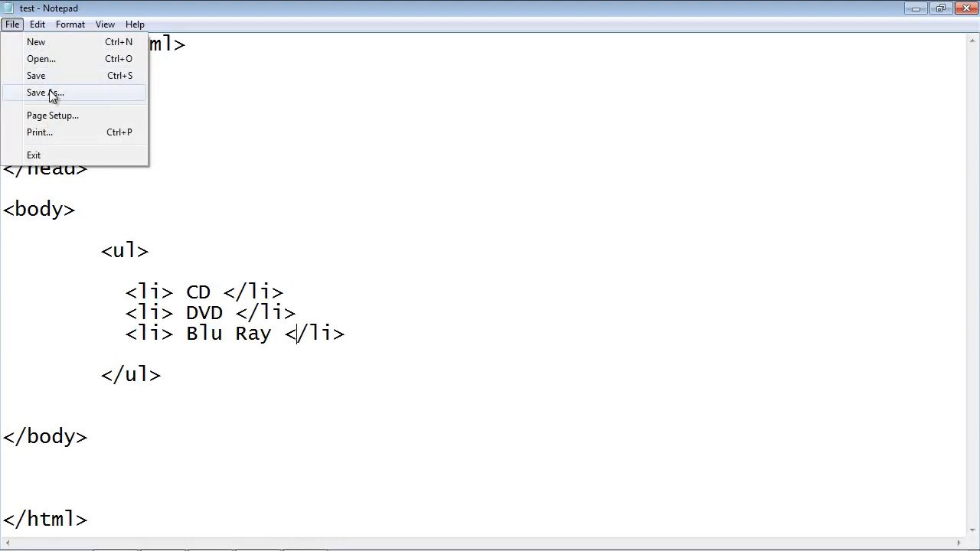
{"action": "left_click", "coordinate": [45, 92]}
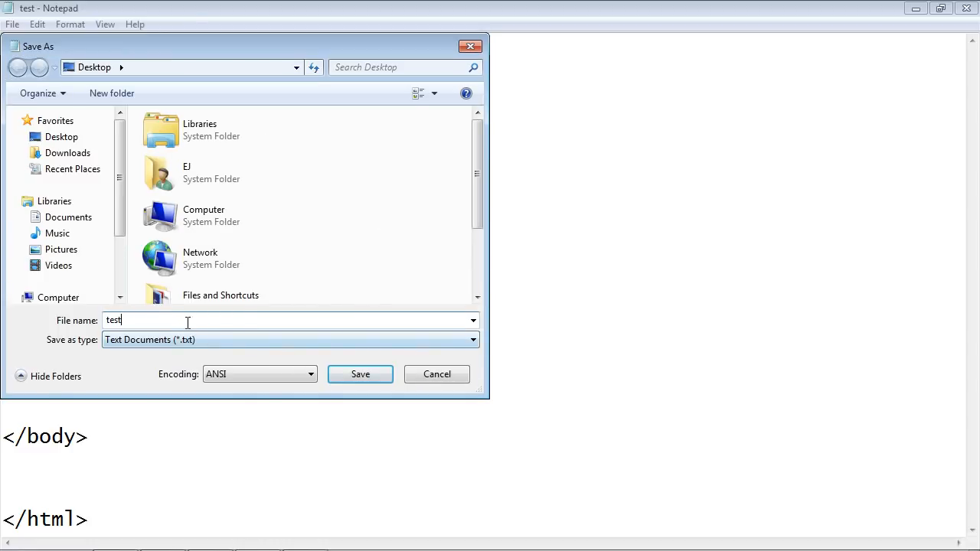
{"action": "type", "text": ".h"}
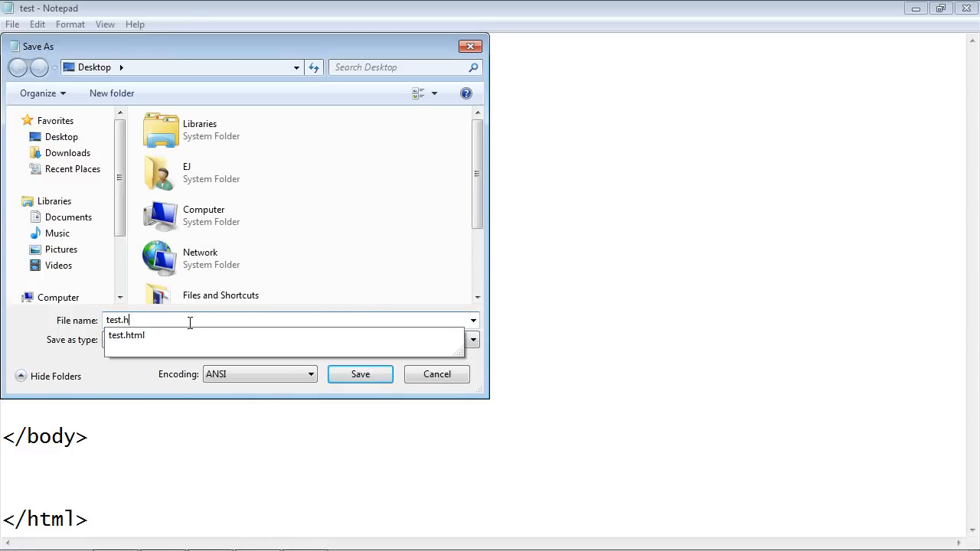
Save the page as test.html and view the bulleted CD, DVD, Blu Ray list in Internet Explorer.
{"action": "left_click", "coordinate": [360, 374]}
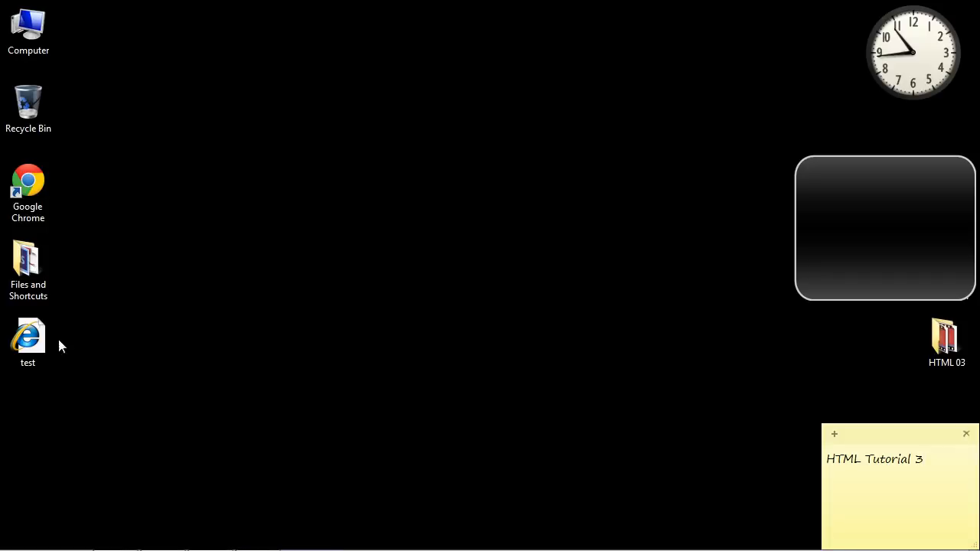
{"action": "double_click", "coordinate": [28, 337]}
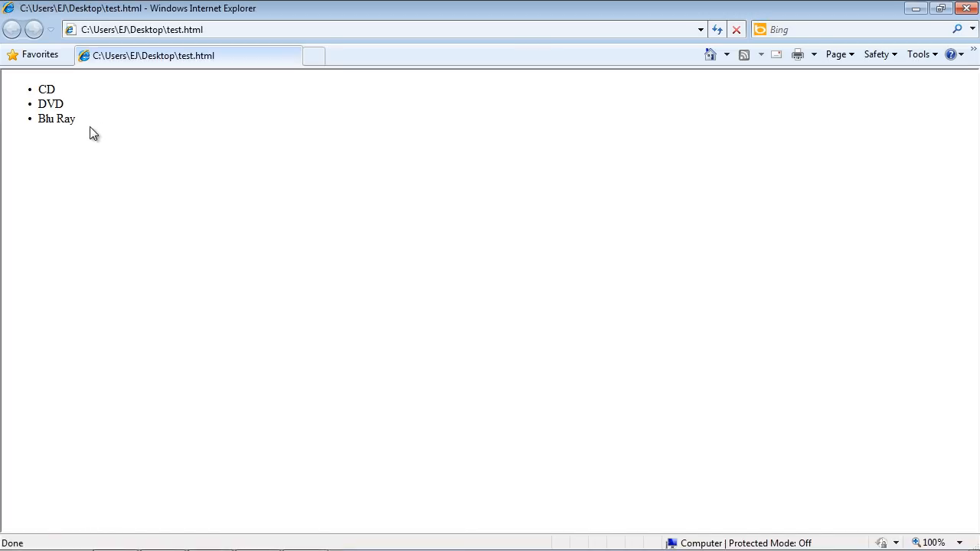
{"action": "left_click_drag", "start_coordinate": [92, 130], "coordinate": [42, 86]}
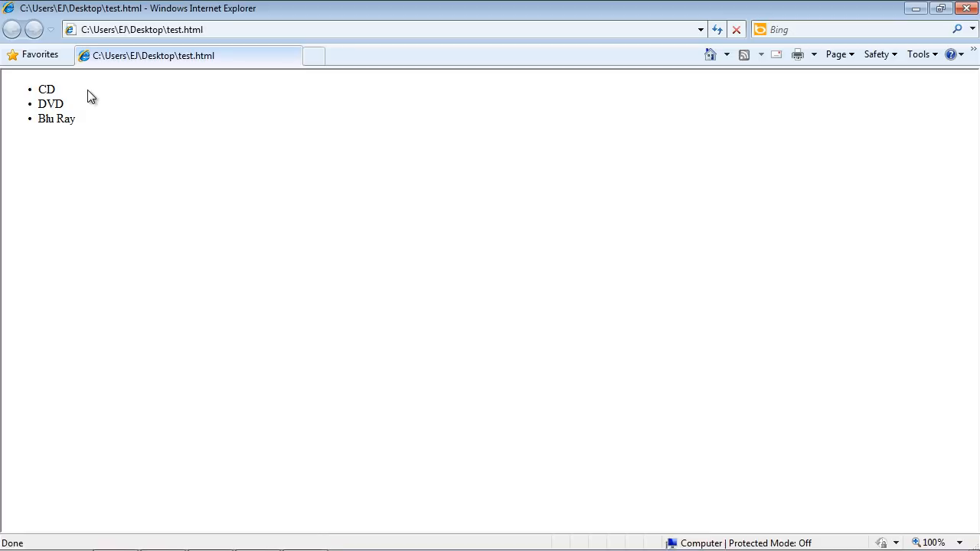
{"action": "mouse_move", "coordinate": [95, 115]}
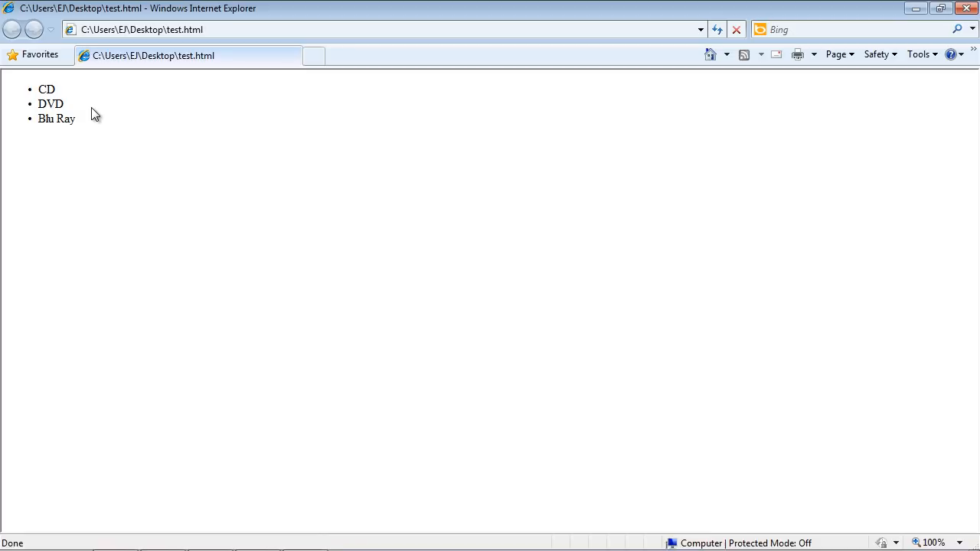
{"action": "mouse_move", "coordinate": [97, 134]}
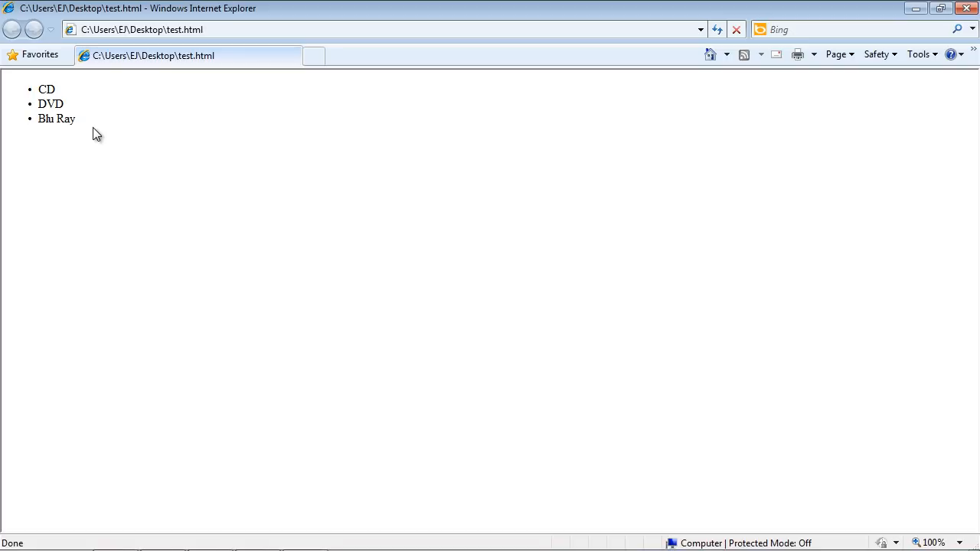
{"action": "mouse_move", "coordinate": [97, 115]}
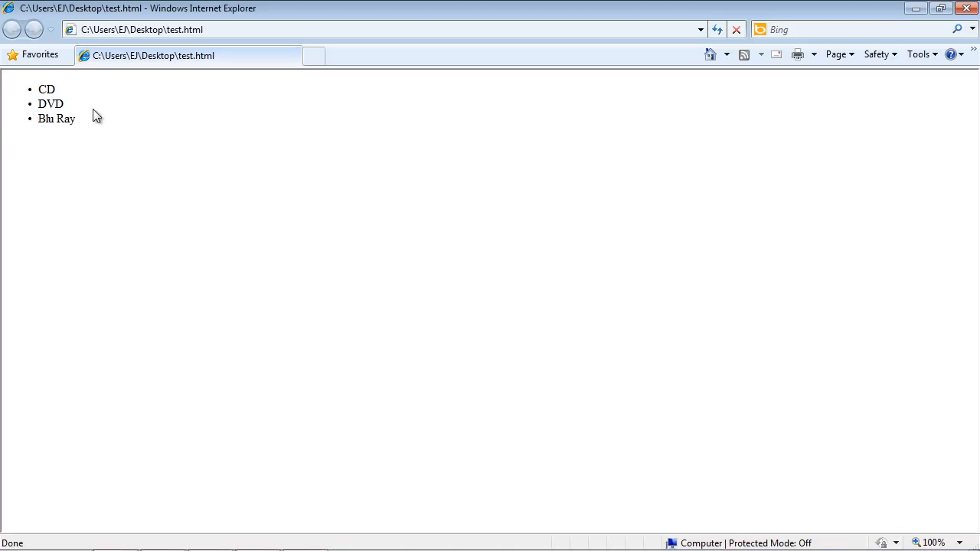
{"action": "mouse_move", "coordinate": [67, 123]}
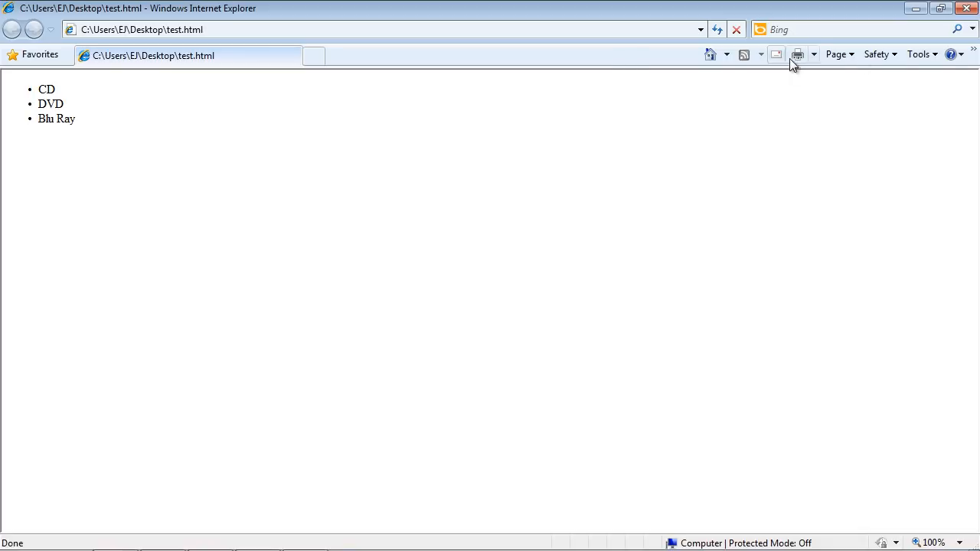
{"action": "mouse_move", "coordinate": [968, 8]}
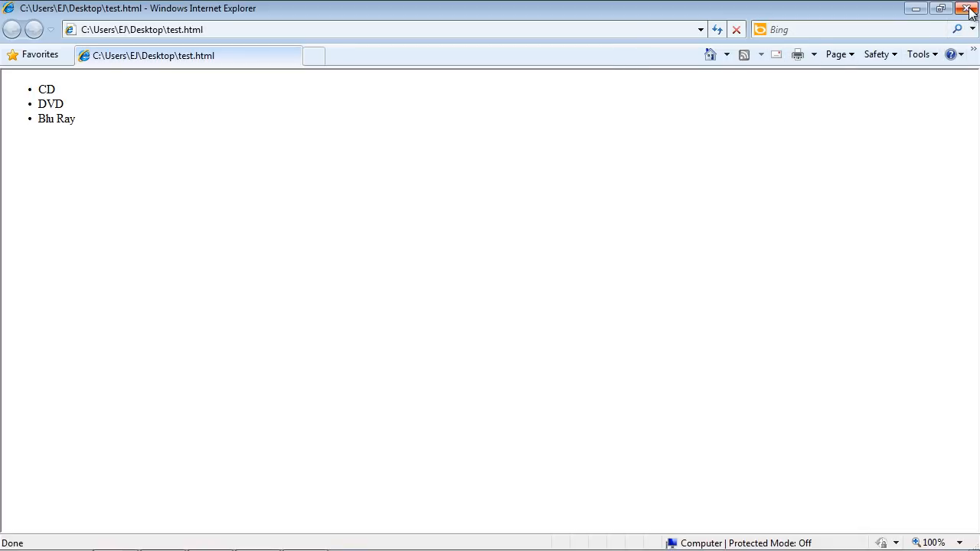
{"action": "mouse_move", "coordinate": [970, 8]}
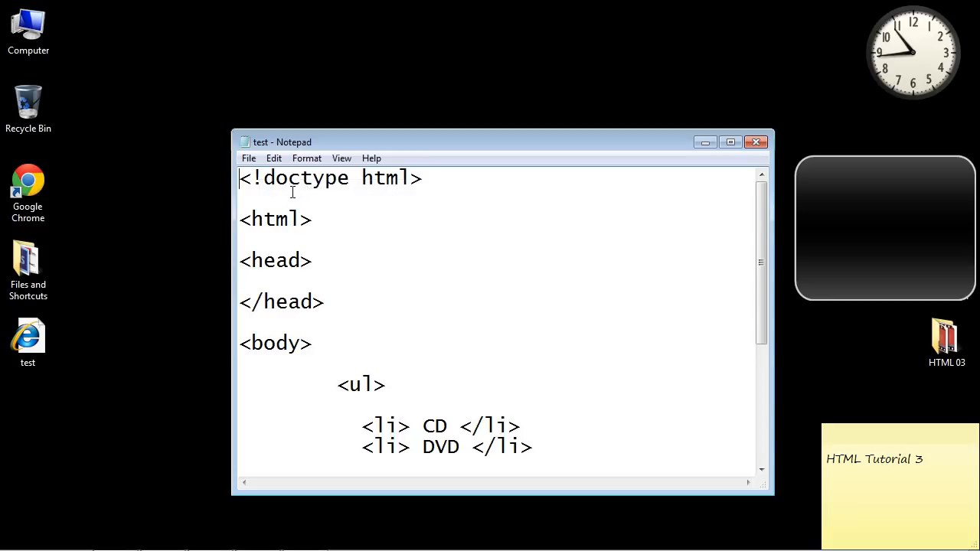
Maximize Notepad, duplicate the list block and change the copy's ul tag to ol.
{"action": "left_click", "coordinate": [729, 142]}
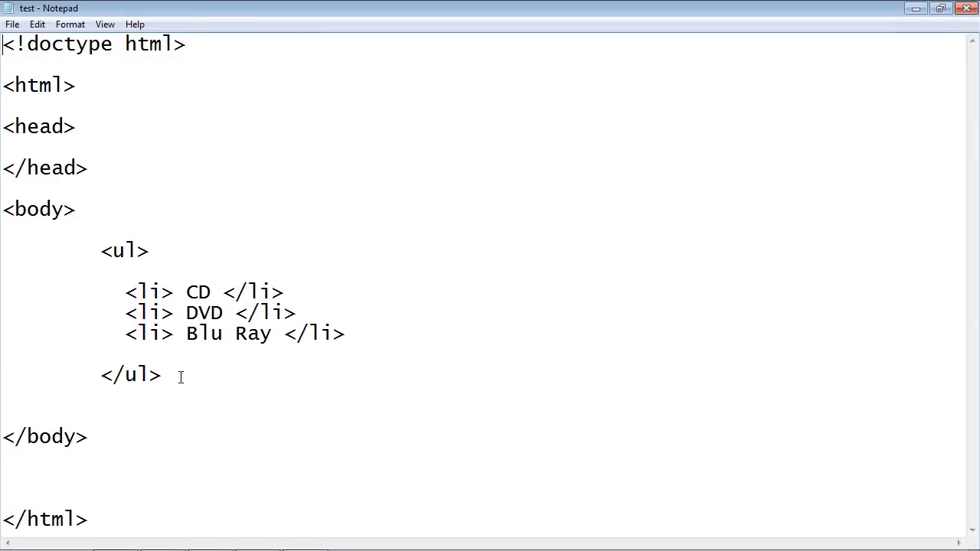
{"action": "left_click_drag", "start_coordinate": [99, 250], "coordinate": [162, 375]}
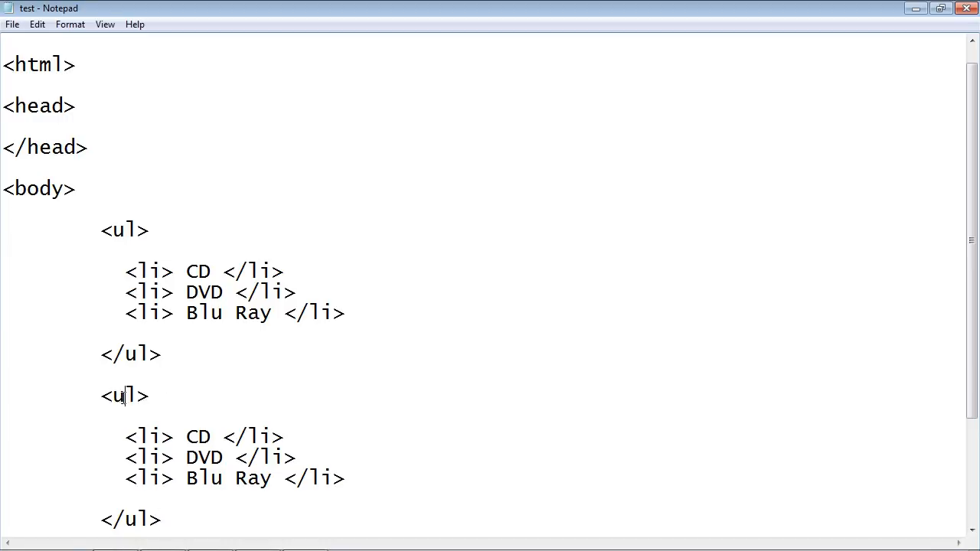
{"action": "double_click", "coordinate": [118, 395]}
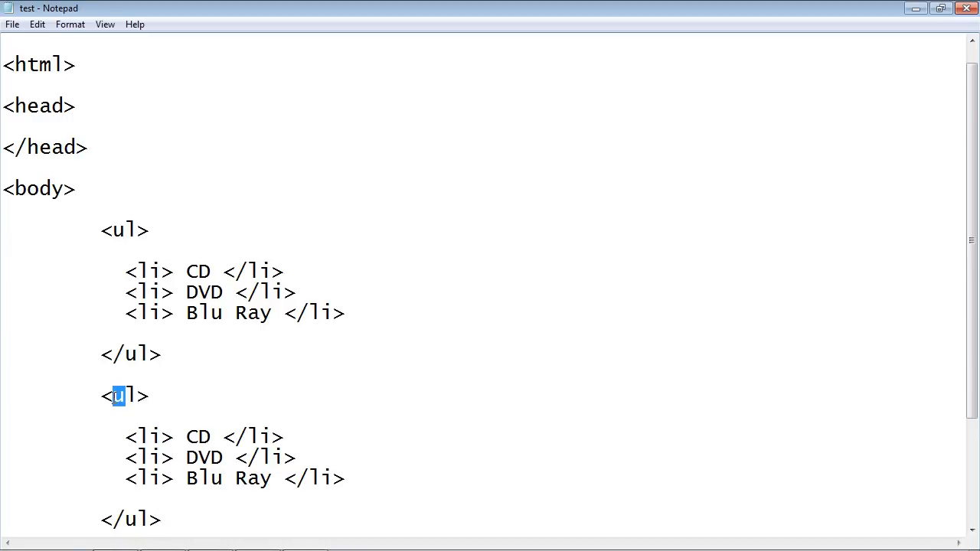
{"action": "type", "text": "o"}
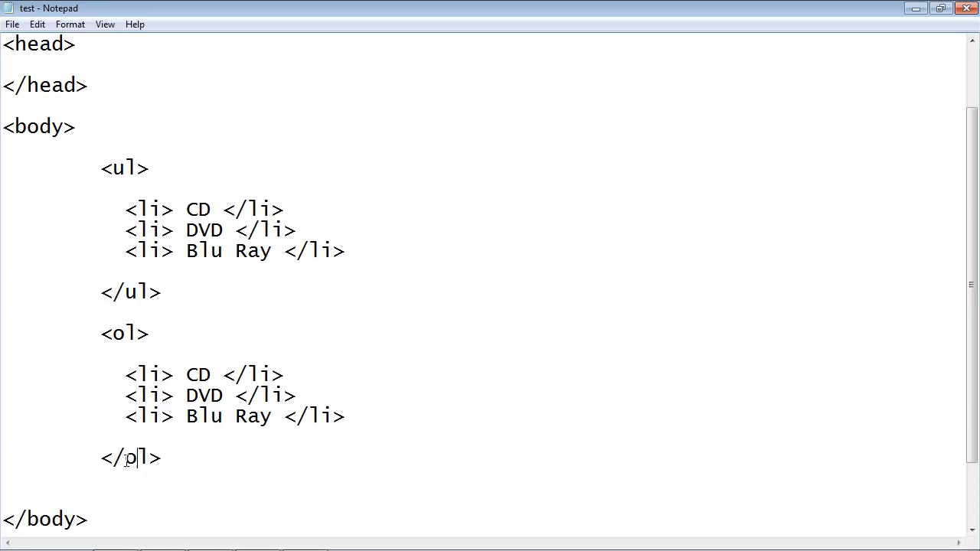
Save the edited page again as test.html via Save As.
{"action": "left_click", "coordinate": [11, 24]}
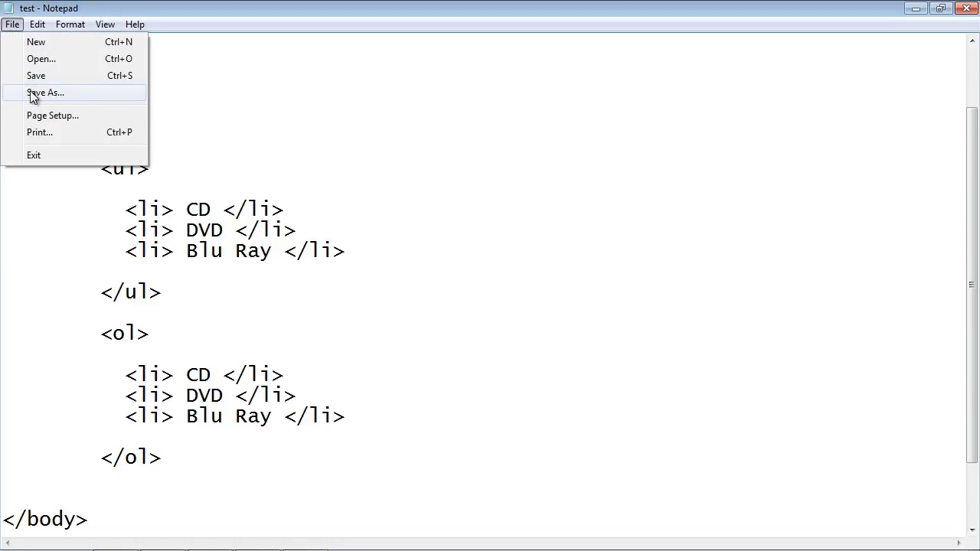
{"action": "left_click", "coordinate": [45, 93]}
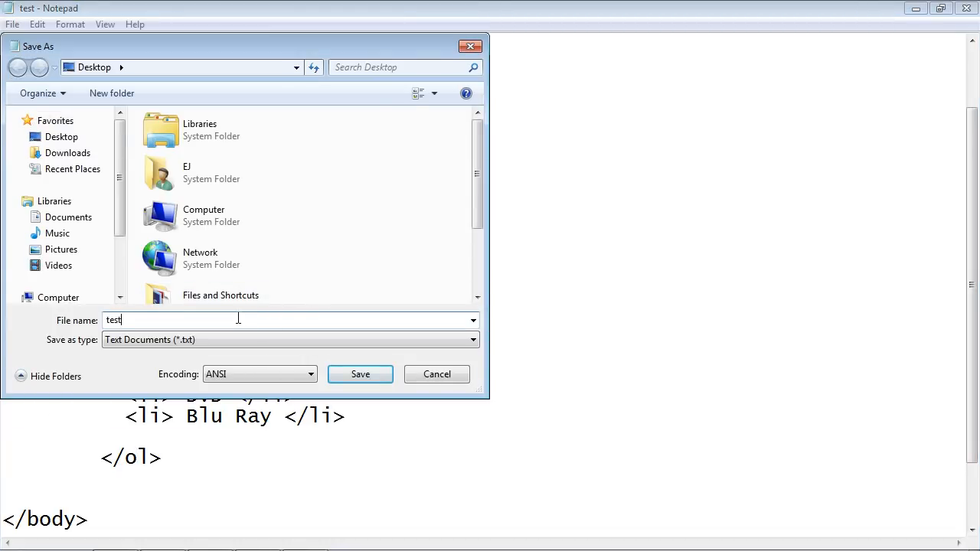
{"action": "left_click", "coordinate": [360, 375]}
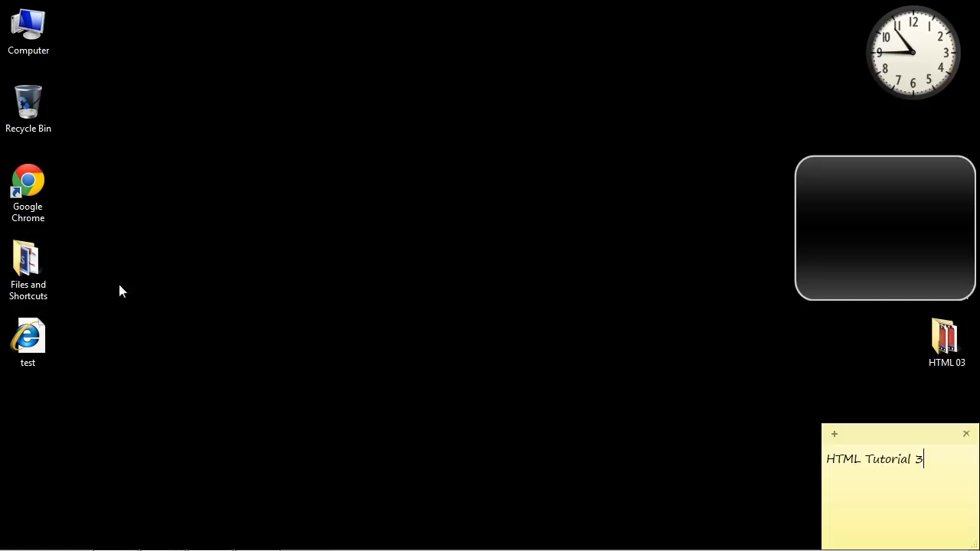
Reopen test.html in Internet Explorer and inspect the numbered CD, DVD, Blu Ray list below the bulleted one.
{"action": "double_click", "coordinate": [28, 337]}
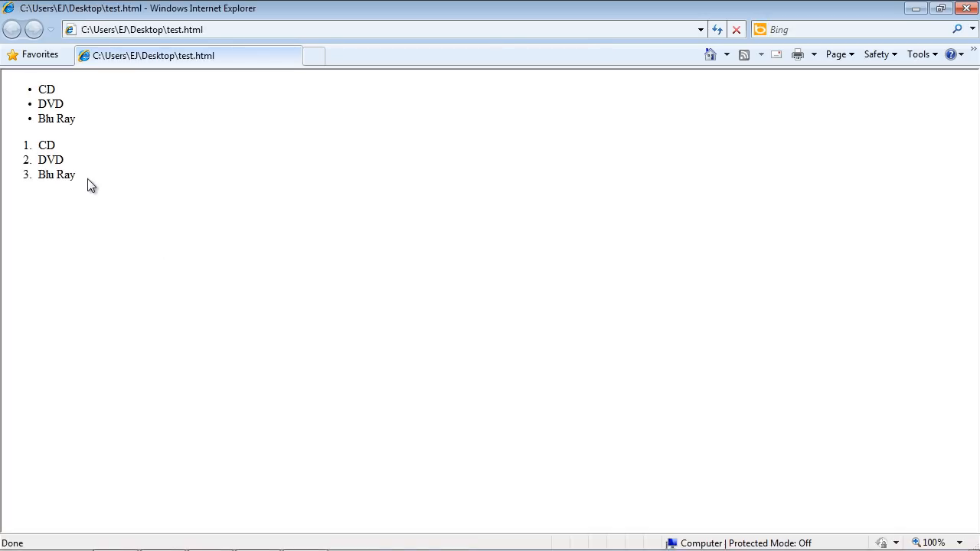
{"action": "left_click_drag", "start_coordinate": [38, 145], "coordinate": [76, 175]}
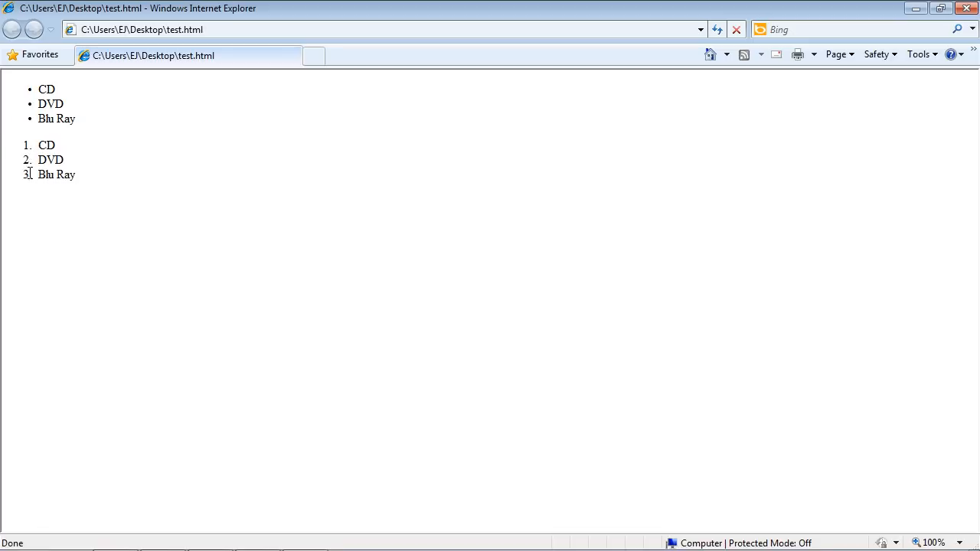
{"action": "mouse_move", "coordinate": [92, 128]}
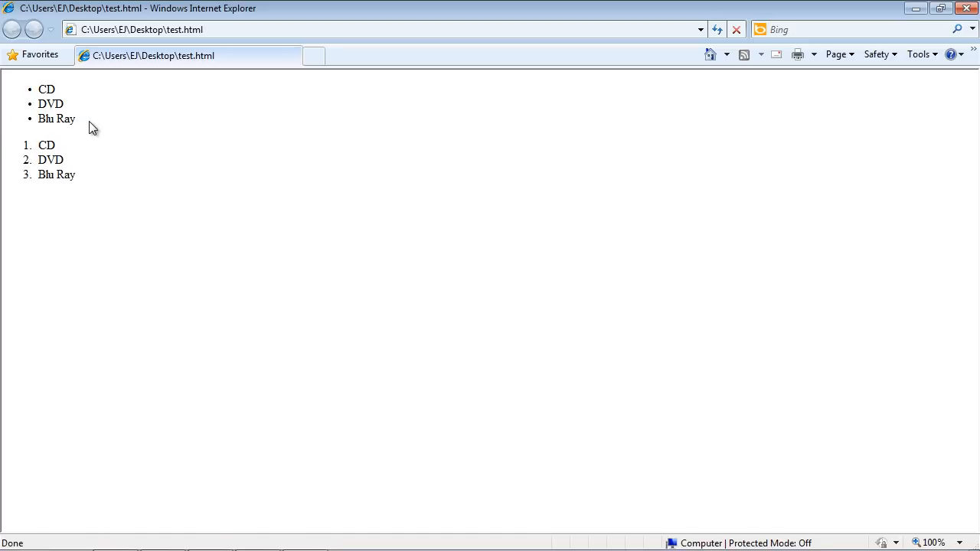
{"action": "left_click_drag", "start_coordinate": [39, 159], "coordinate": [76, 175]}
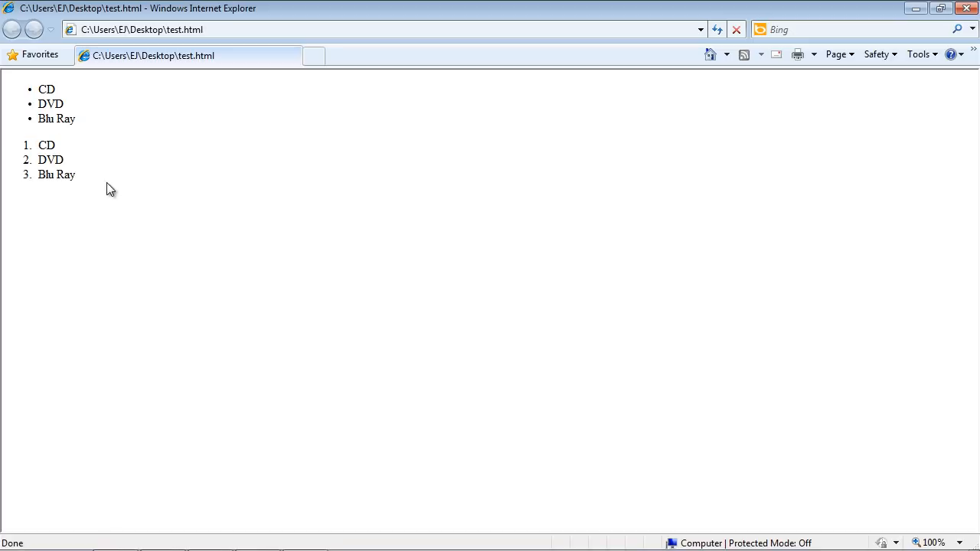
{"action": "left_click_drag", "start_coordinate": [40, 145], "coordinate": [75, 174]}
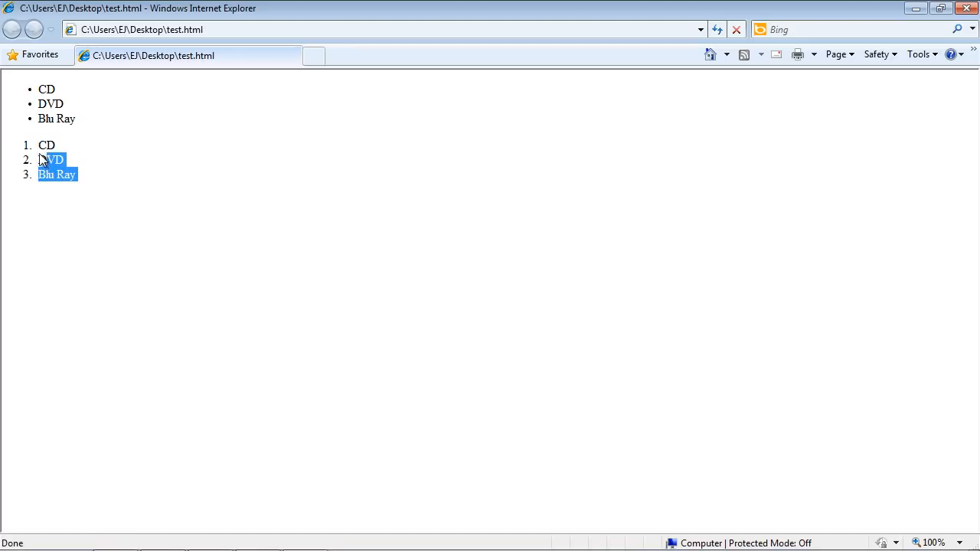
{"action": "left_click", "coordinate": [73, 174]}
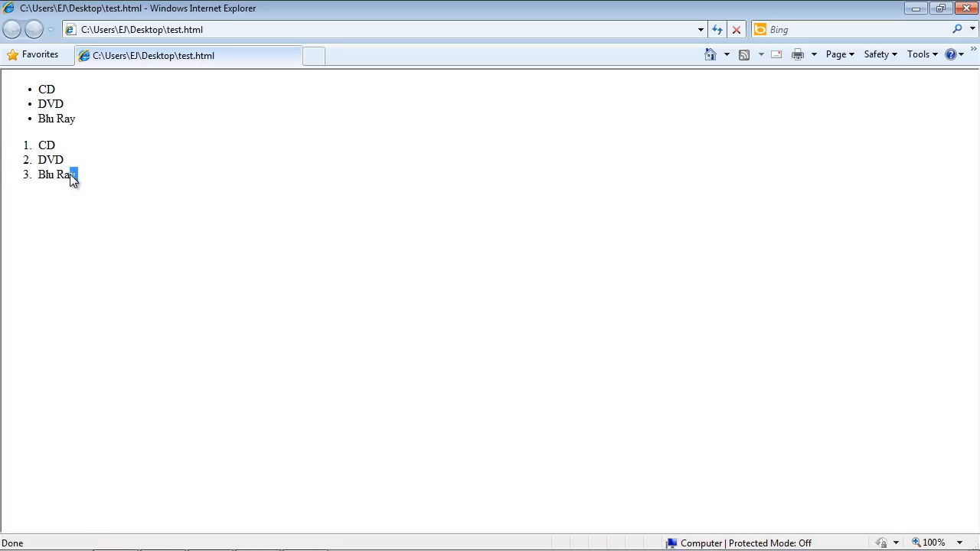